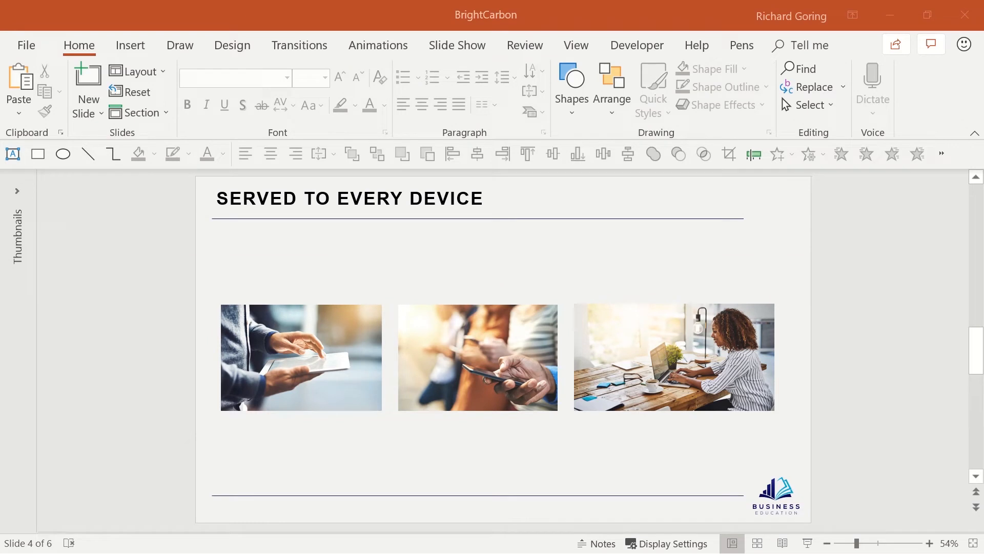
mouse_move(752, 401)
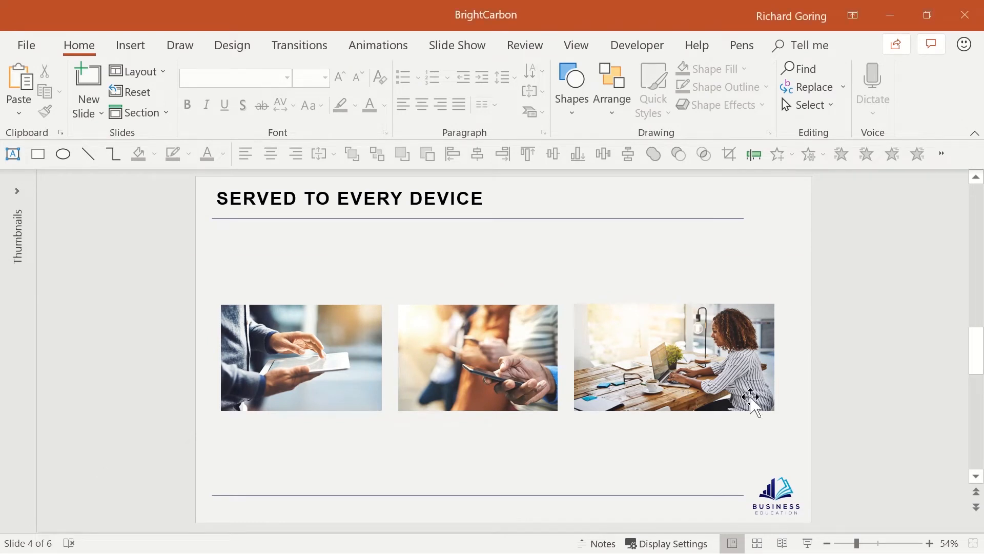
mouse_move(469, 362)
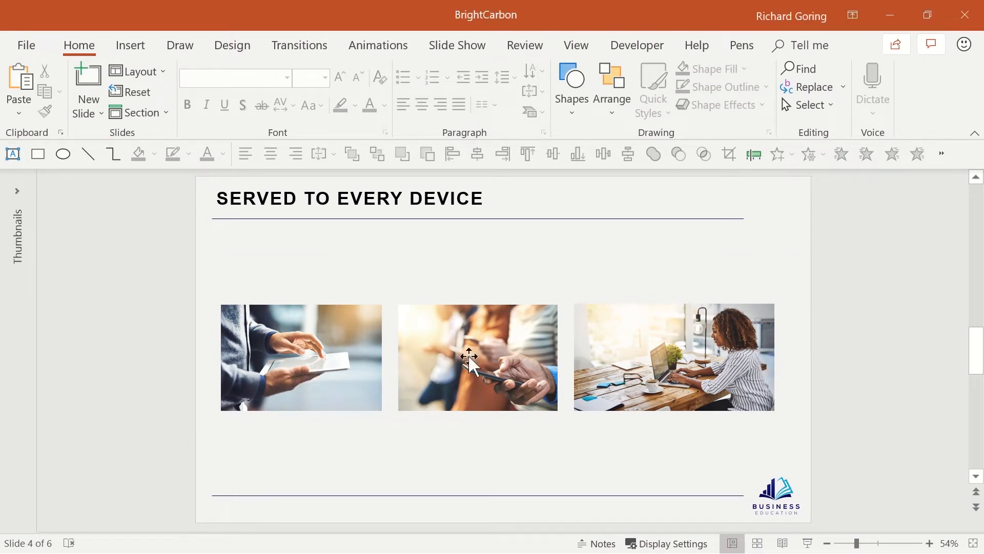
mouse_move(593, 328)
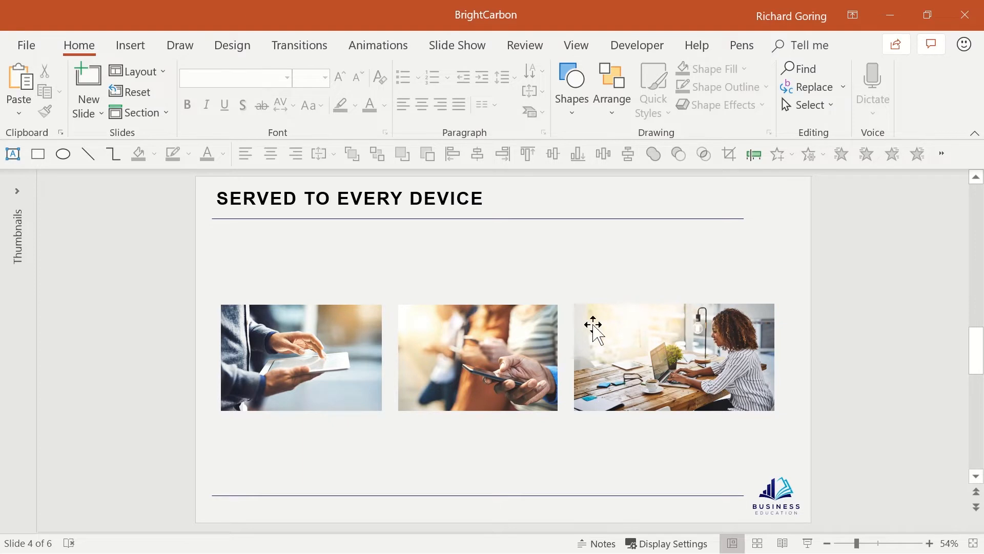
mouse_move(655, 365)
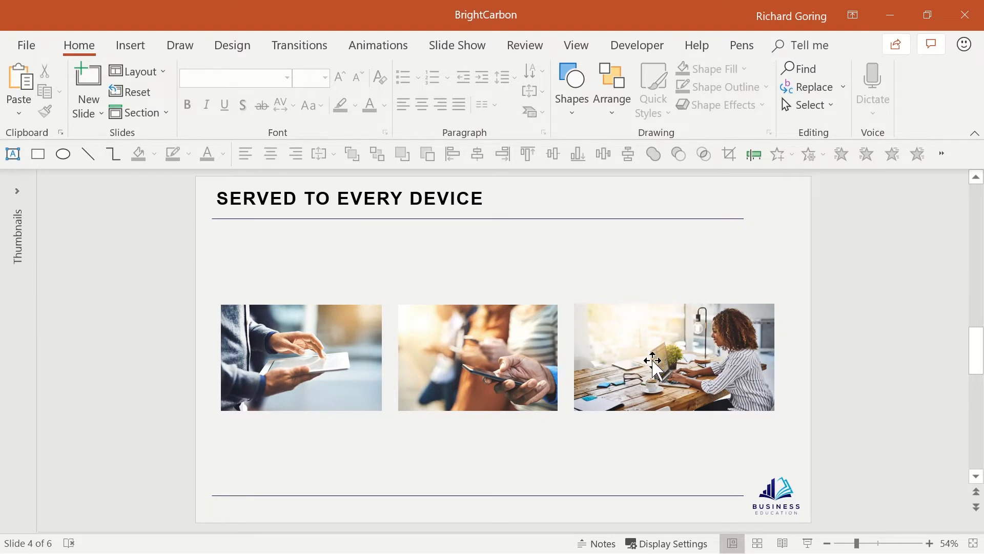
mouse_move(663, 352)
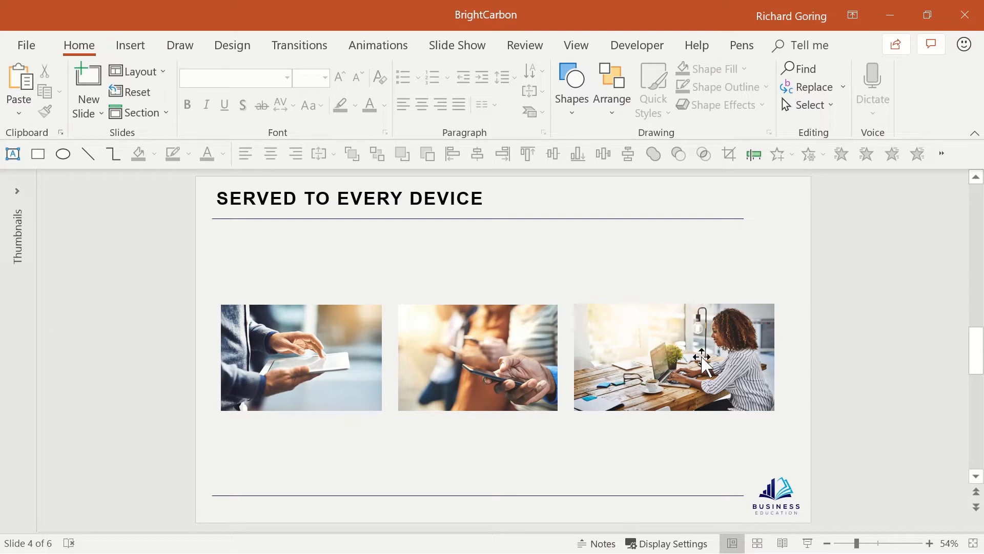
- Put the photo of the woman at her laptop into crop mode
click(673, 357)
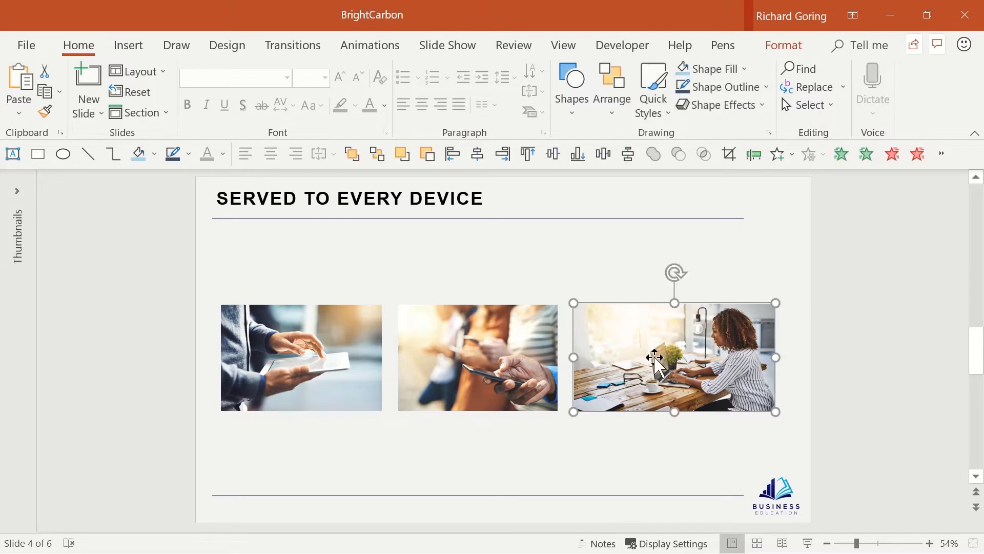
mouse_move(784, 44)
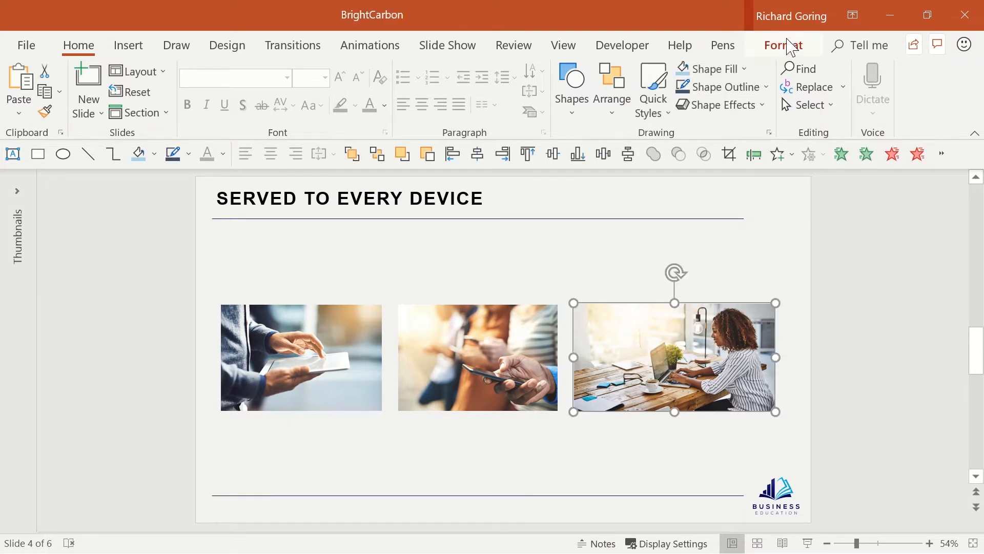
click(783, 45)
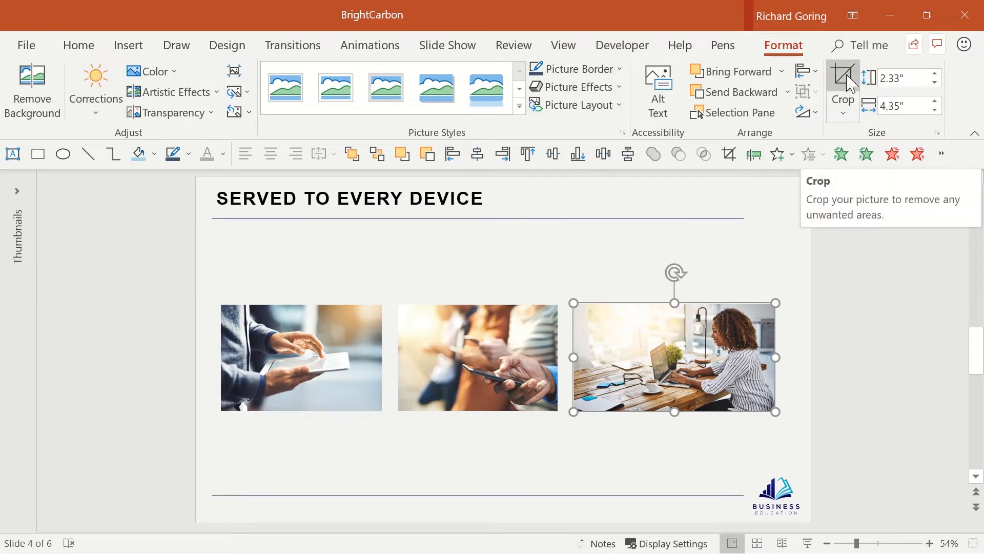
click(842, 88)
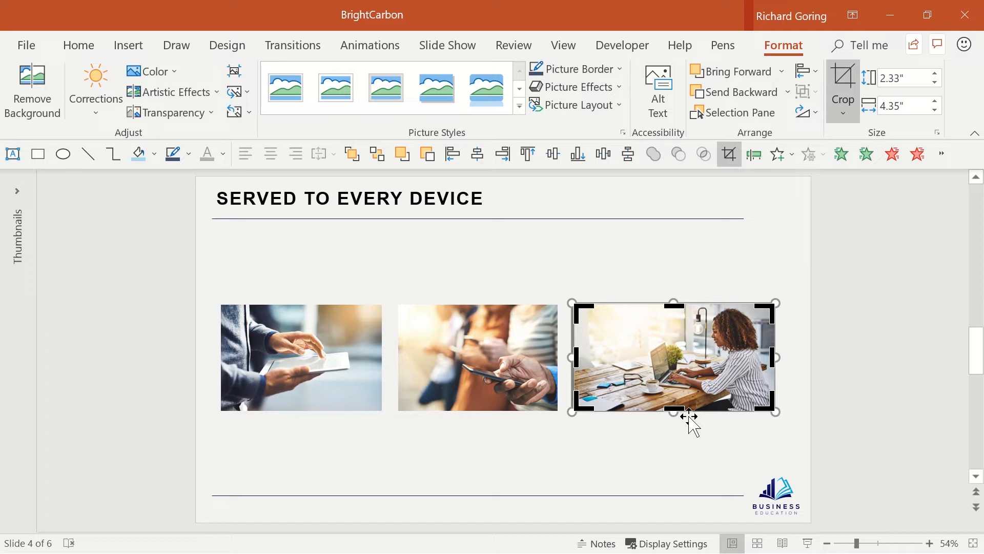
mouse_move(777, 299)
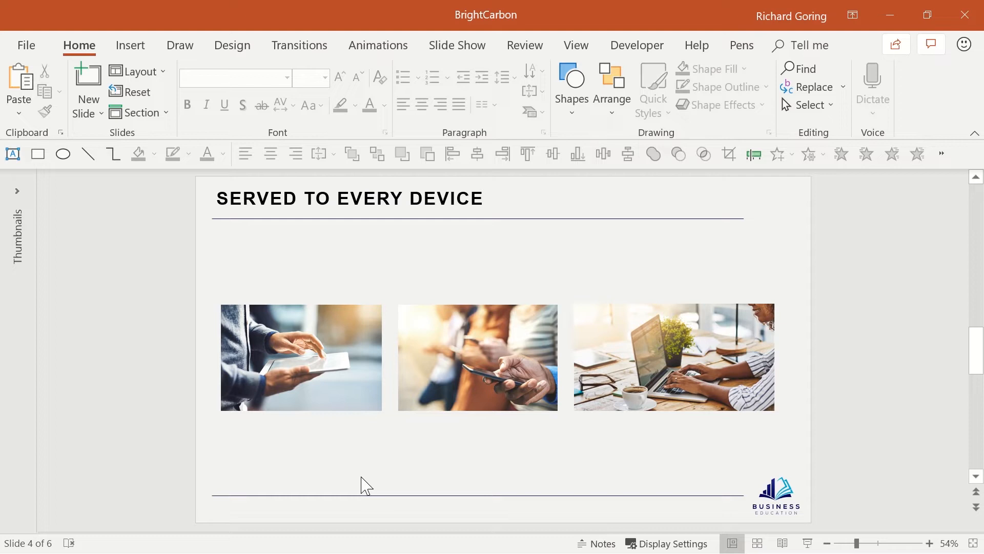
- Recolor the tablet photo with a red wash
click(301, 358)
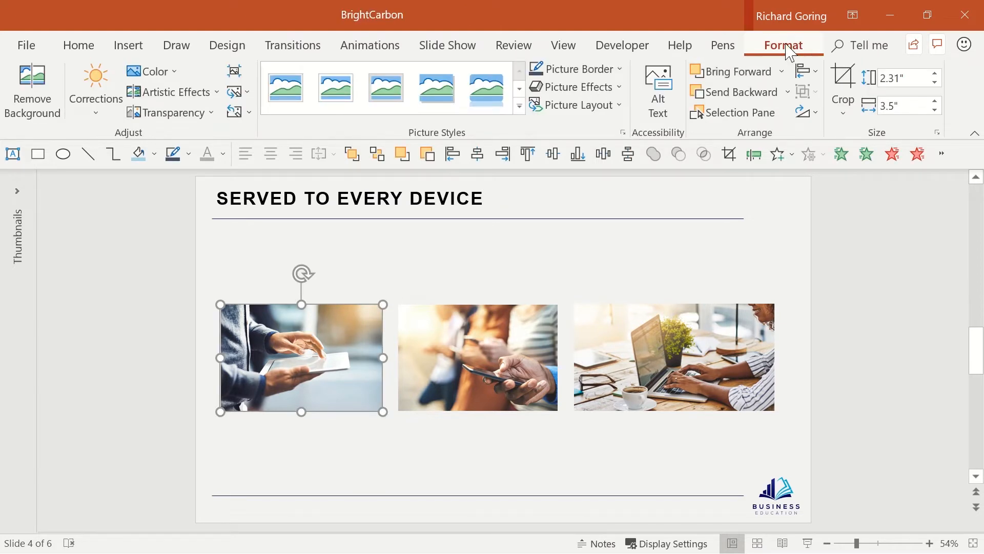
mouse_move(153, 70)
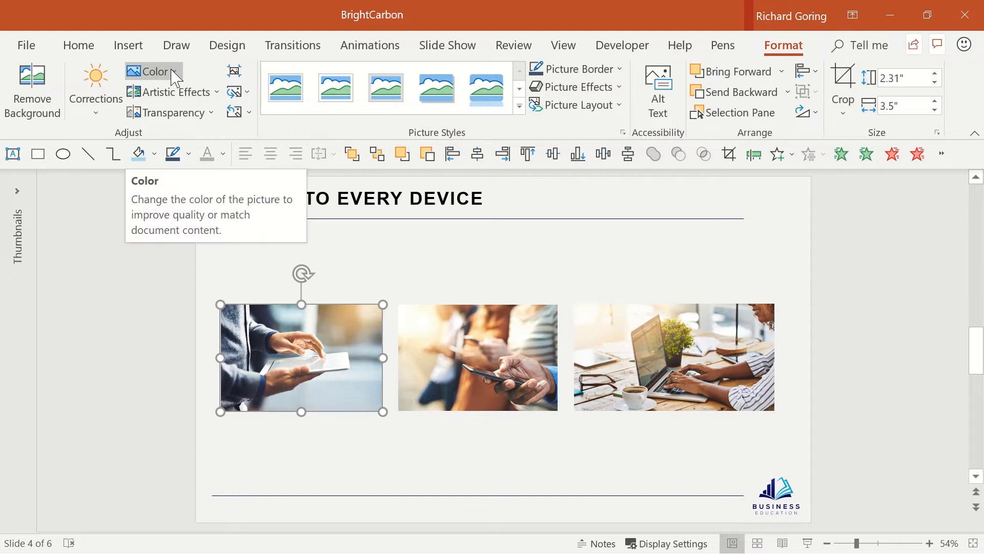
click(150, 70)
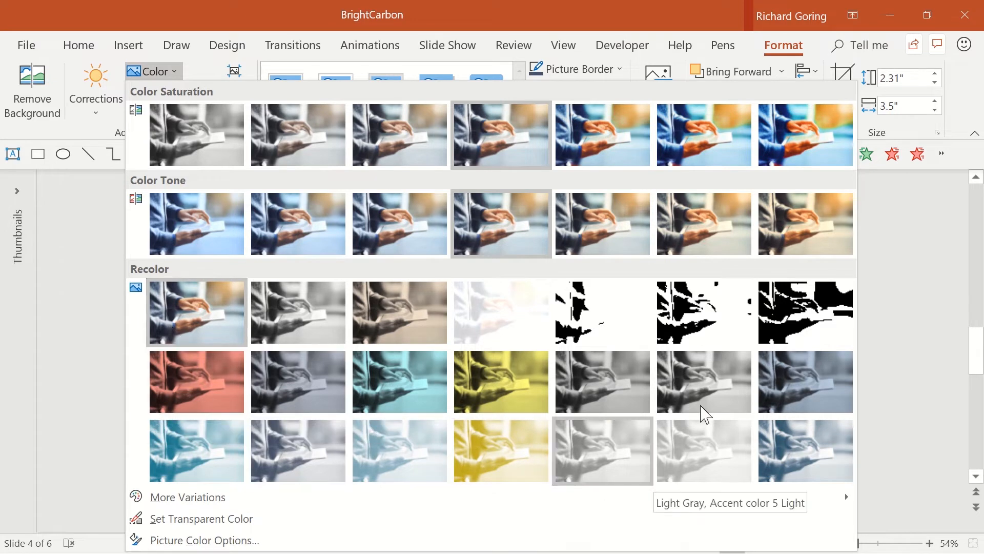
mouse_move(196, 381)
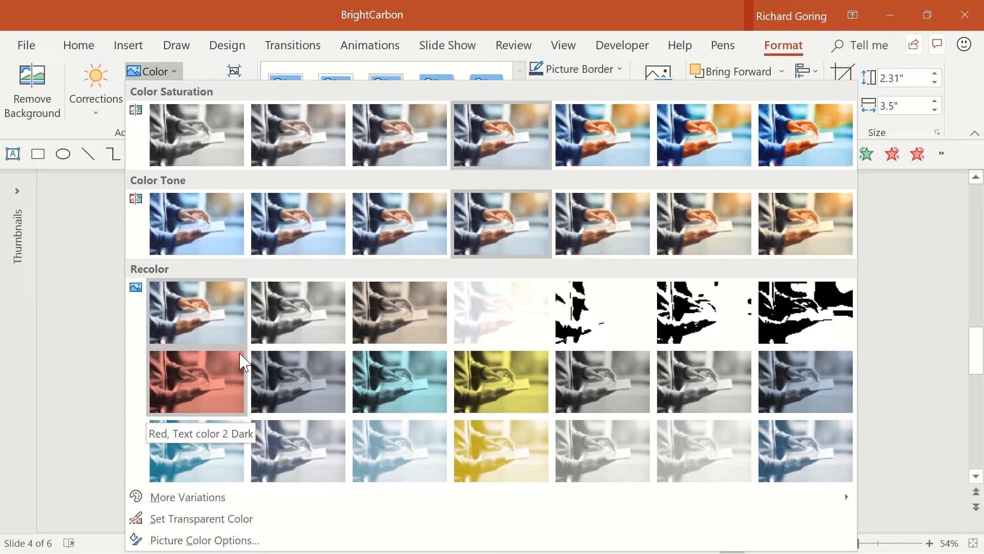
click(196, 382)
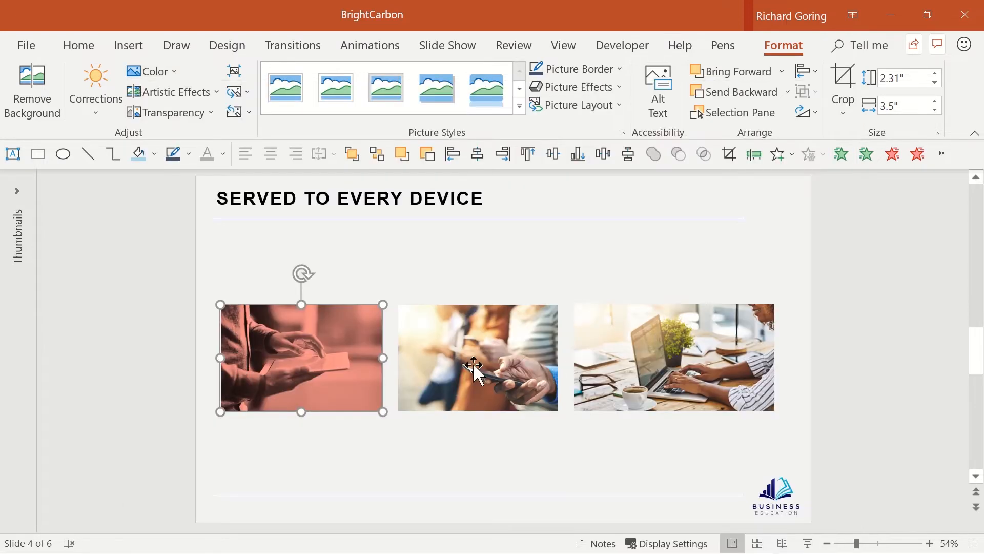
- Apply the remaining washes, including yellow, and select the teal phone photo
click(477, 358)
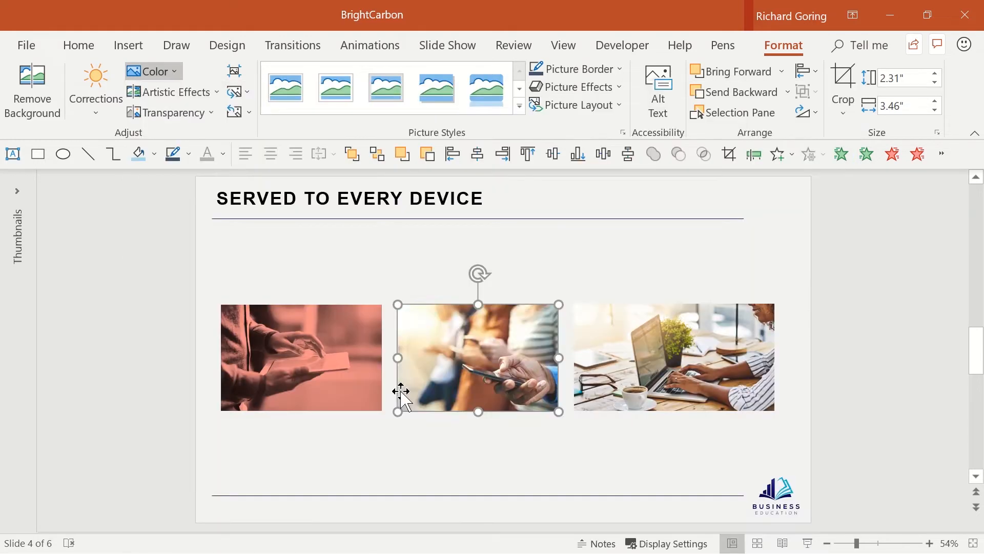
click(149, 70)
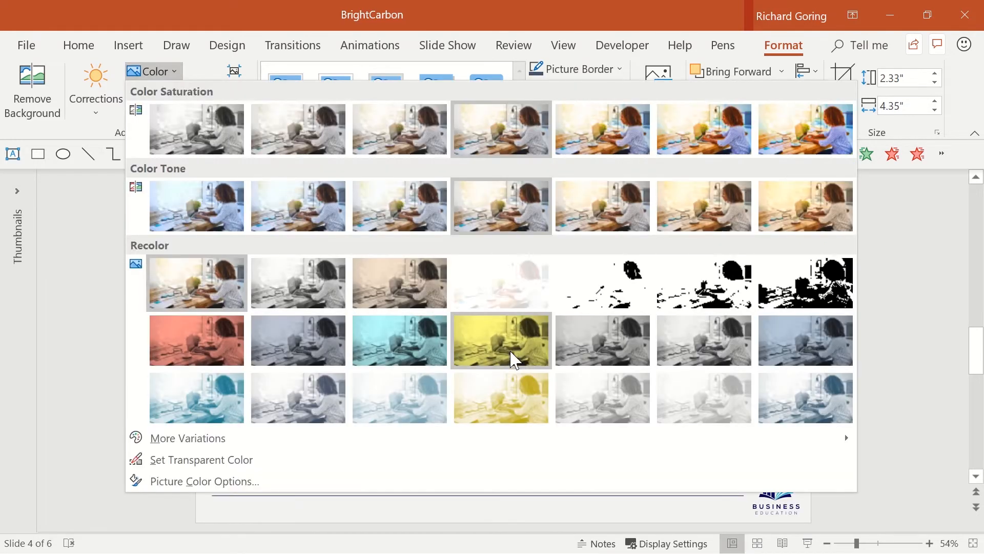
click(501, 340)
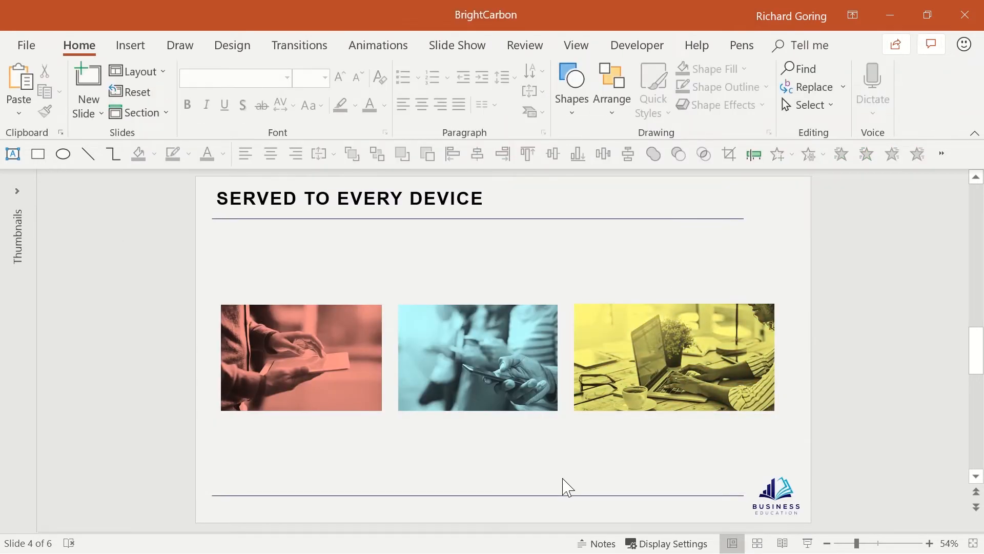
mouse_move(517, 366)
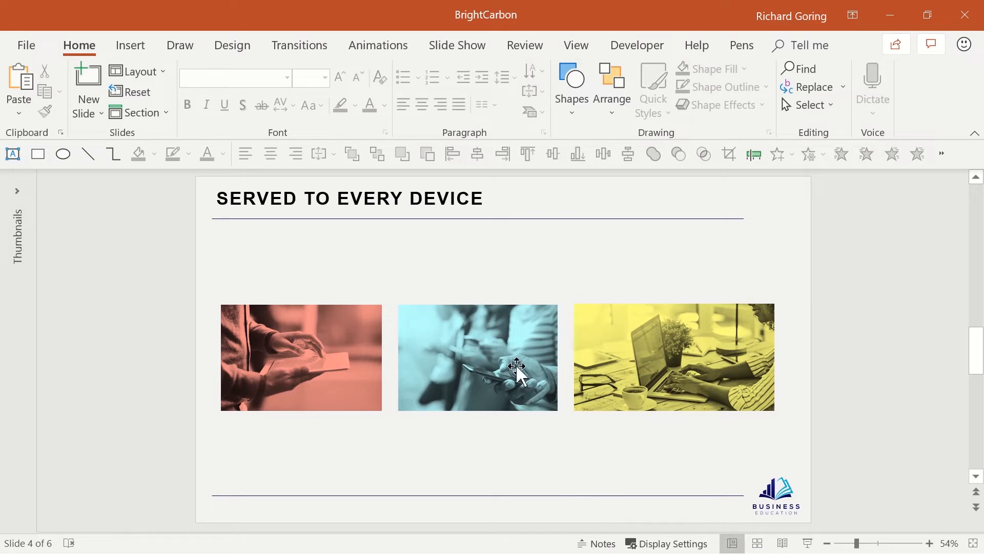
click(477, 358)
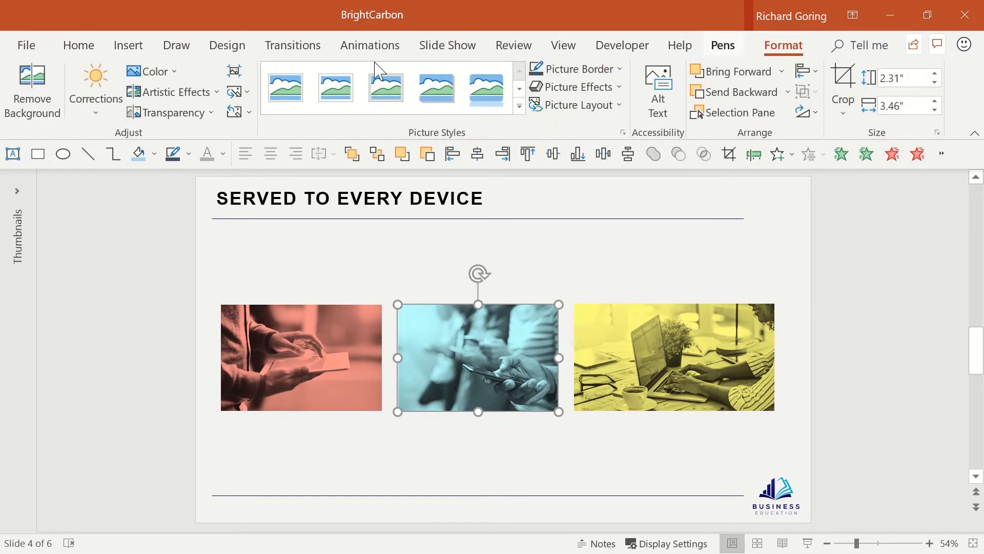
- Go to slide 5, Multi-Media Content, in Normal view
click(153, 70)
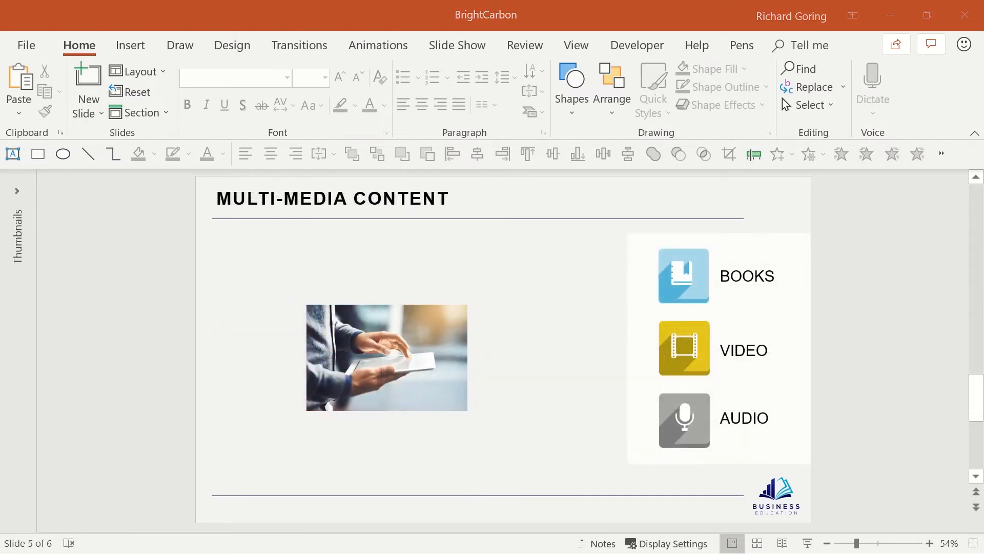
mouse_move(430, 381)
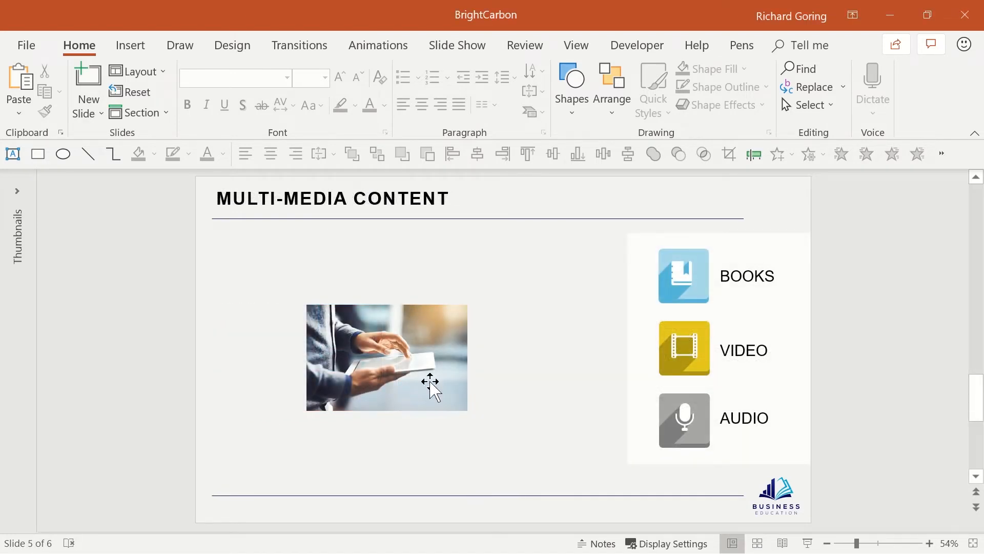
- Select the small tablet photo beside the Books, Video and Audio icons
click(386, 358)
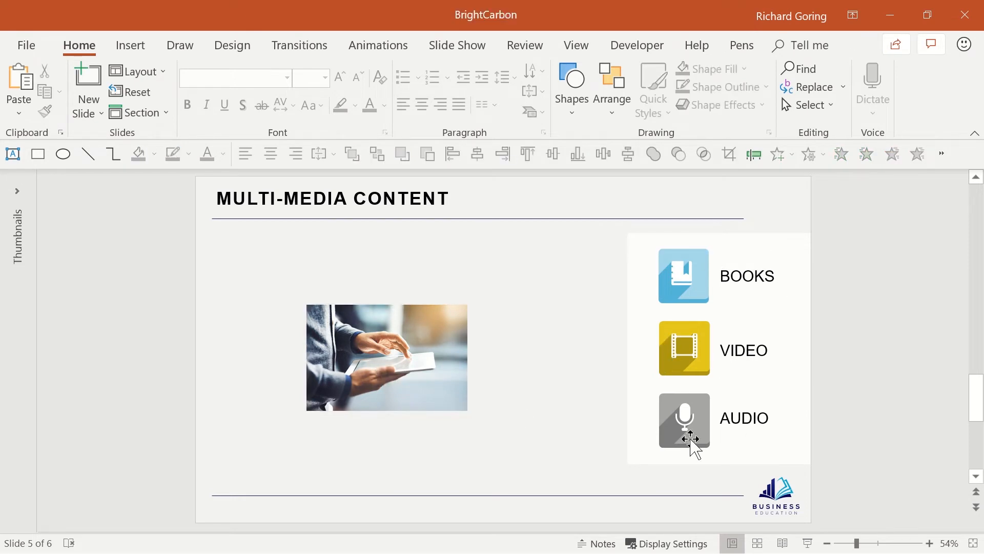
mouse_move(627, 402)
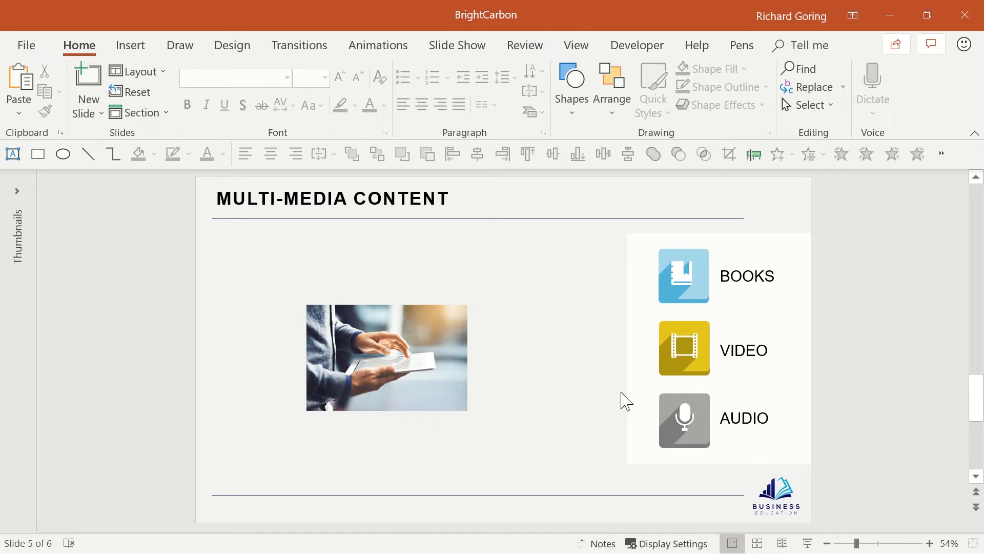
click(387, 358)
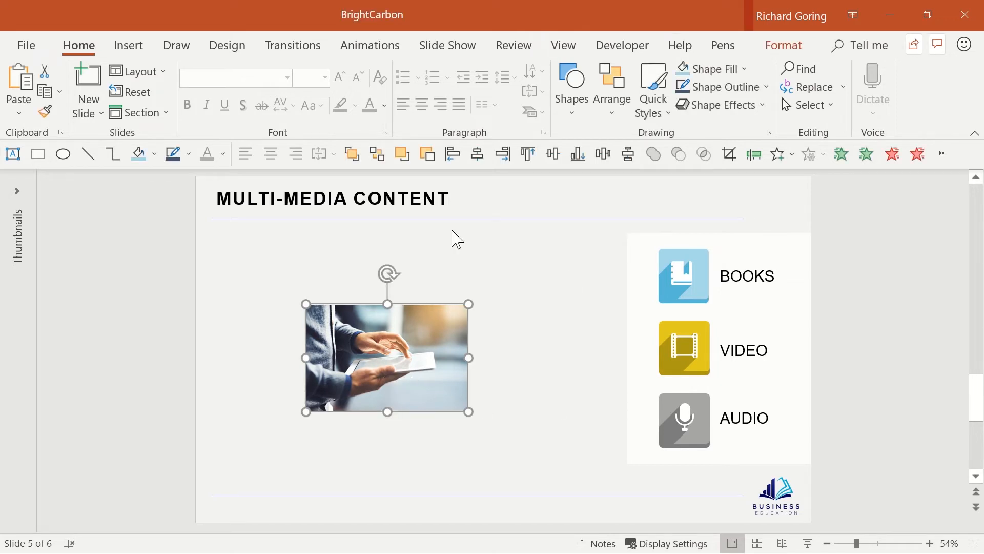
mouse_move(560, 443)
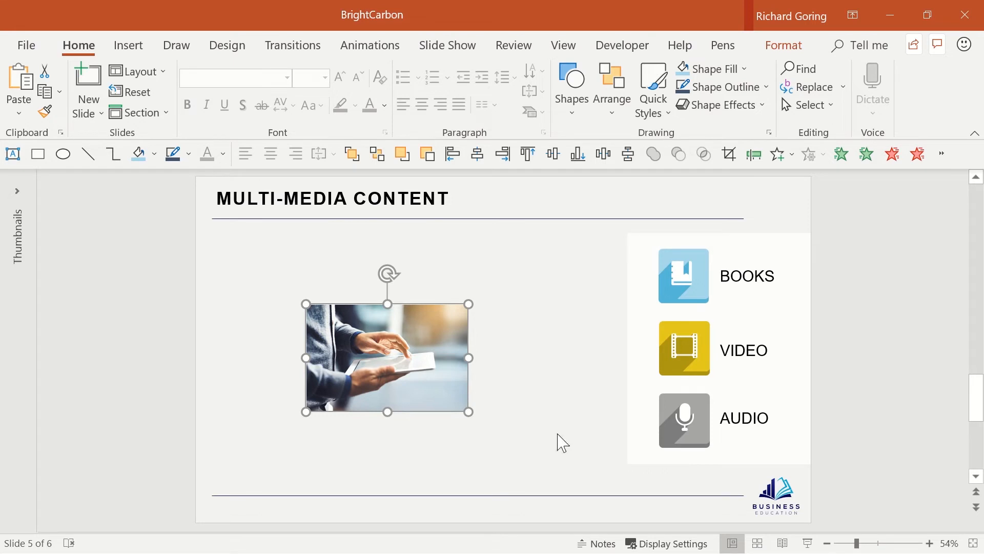
mouse_move(428, 377)
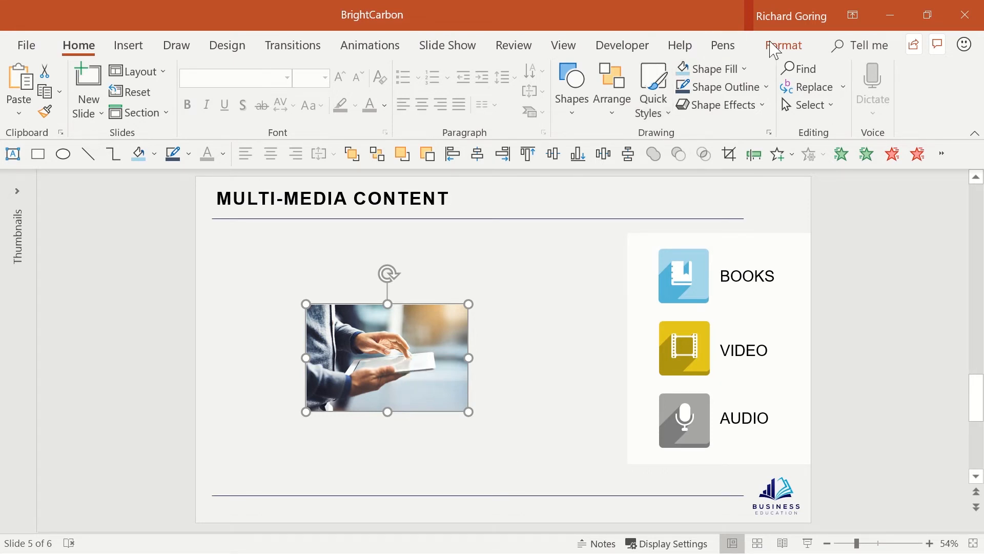
- Put the slide 5 tablet photo into crop mode
click(784, 45)
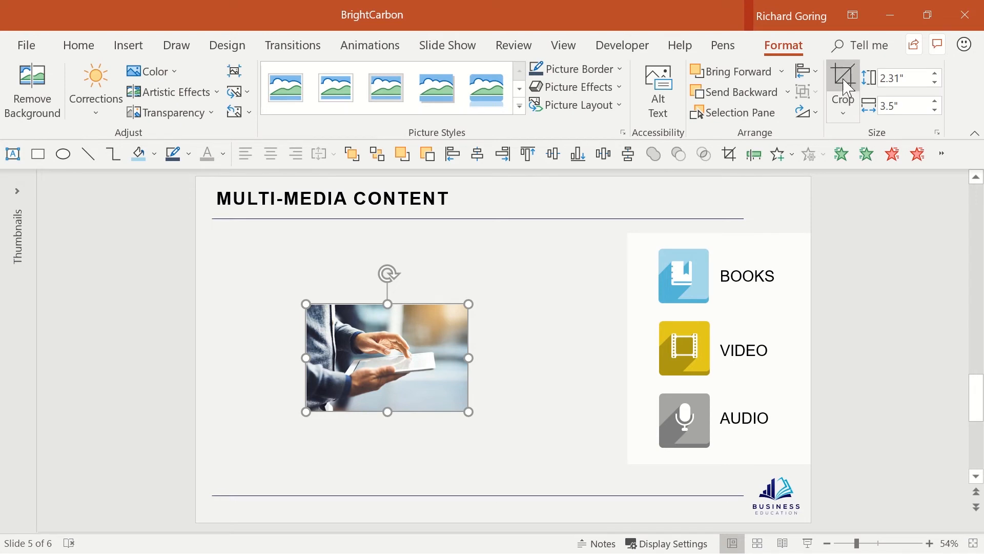
click(842, 88)
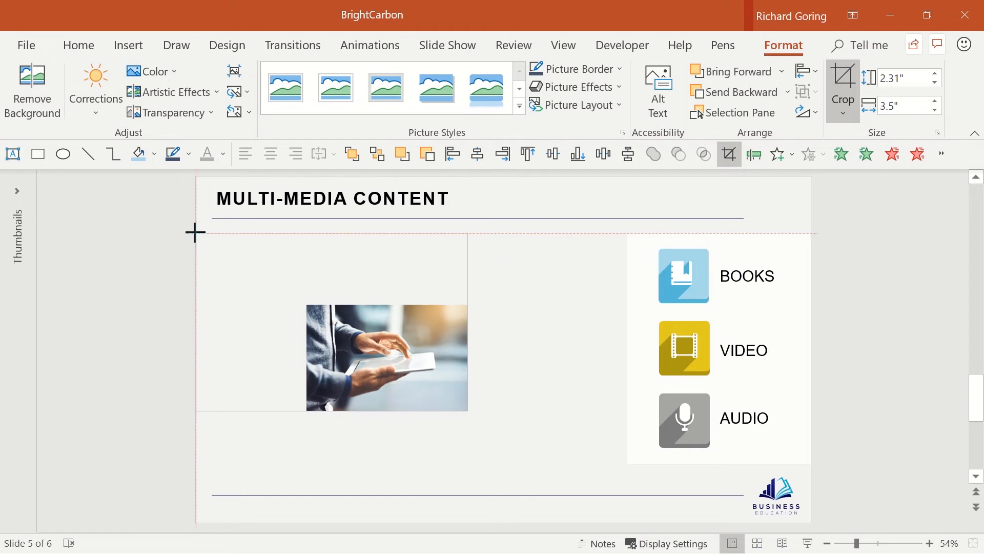
mouse_move(196, 232)
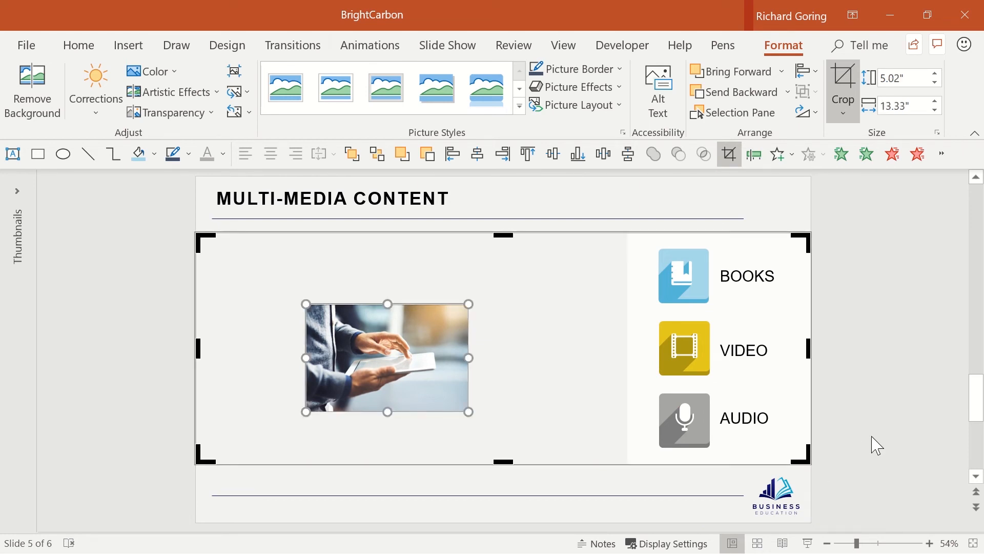
mouse_move(852, 436)
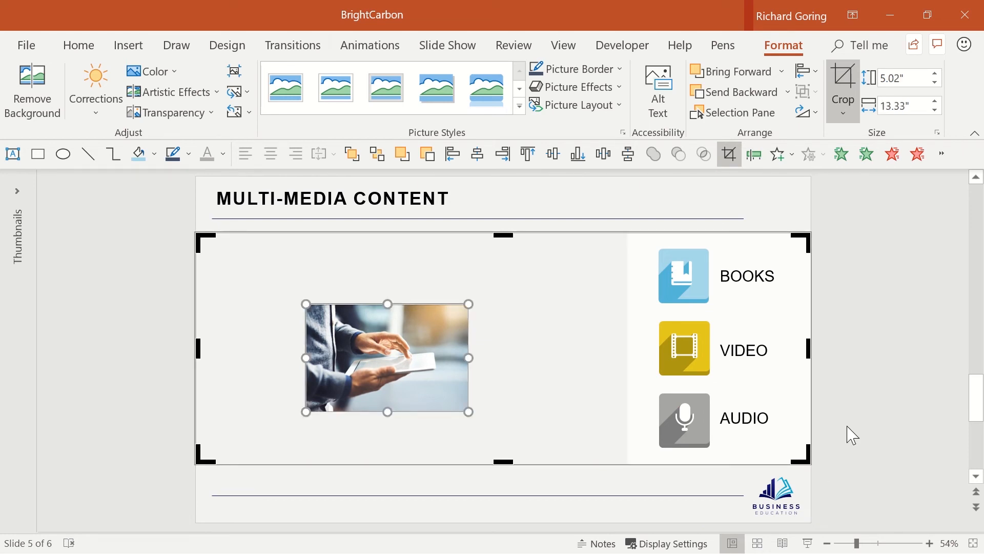
mouse_move(159, 400)
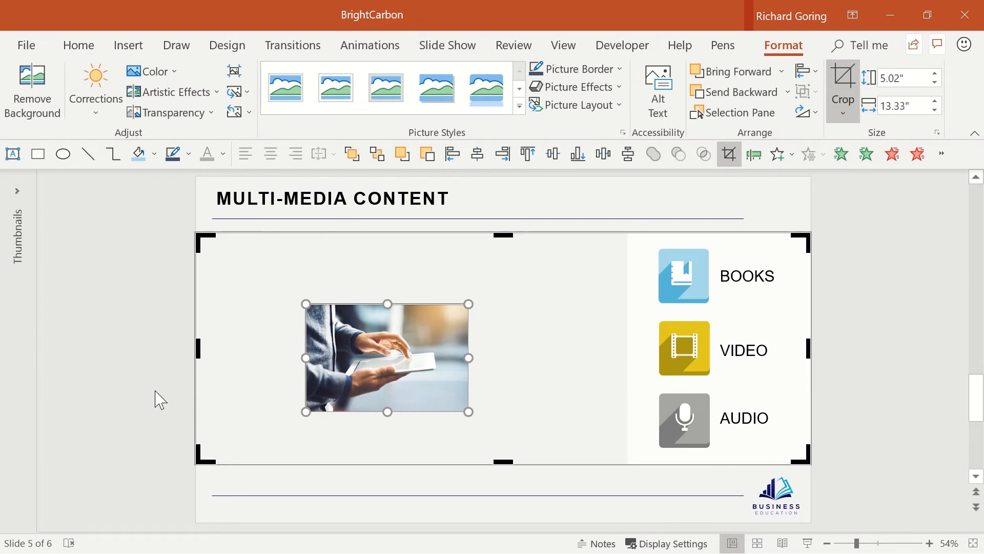
mouse_move(560, 468)
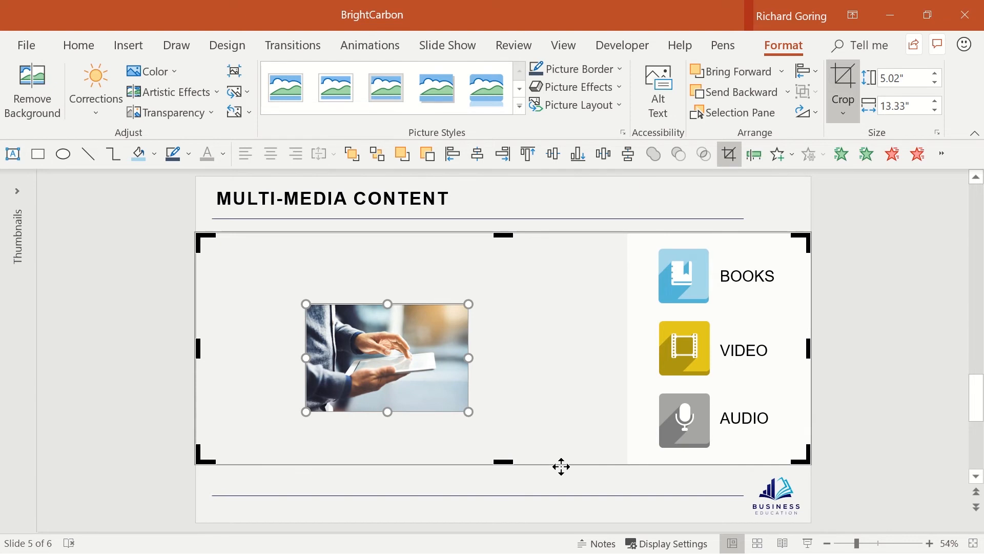
mouse_move(504, 238)
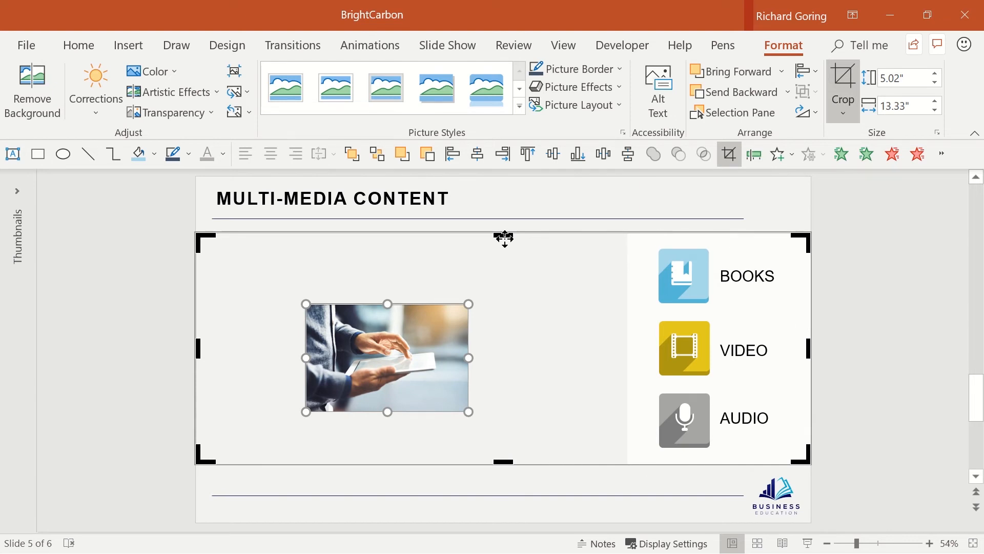
mouse_move(667, 444)
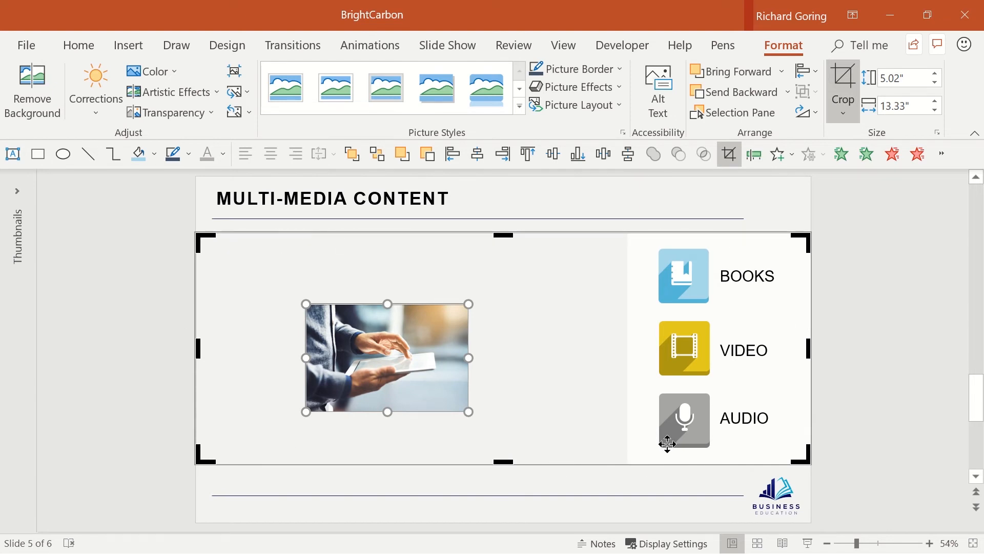
mouse_move(324, 408)
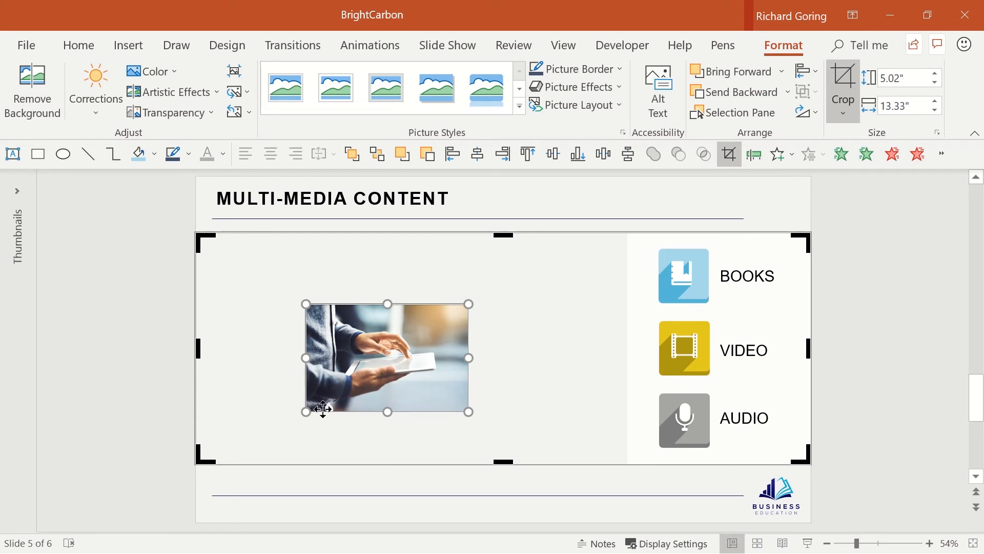
mouse_move(214, 356)
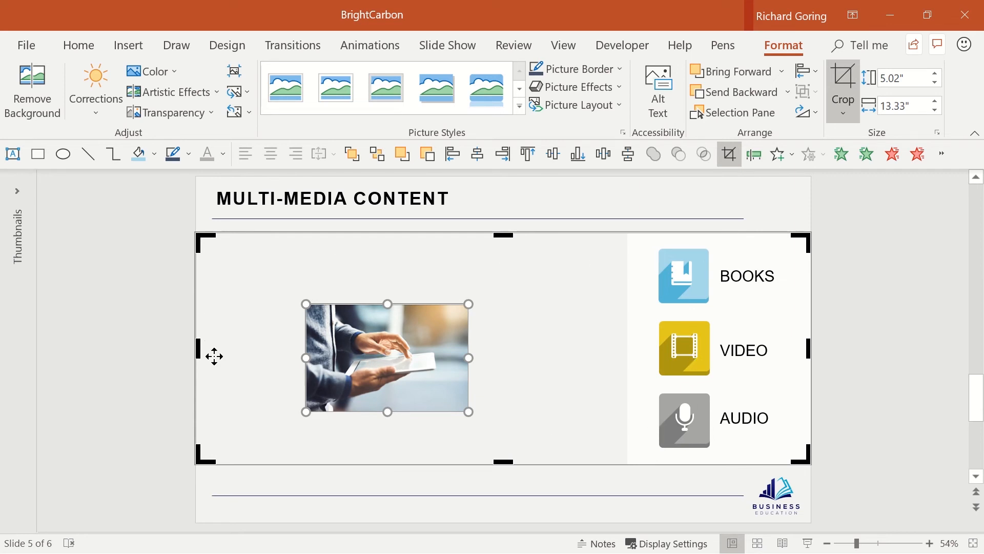
mouse_move(305, 308)
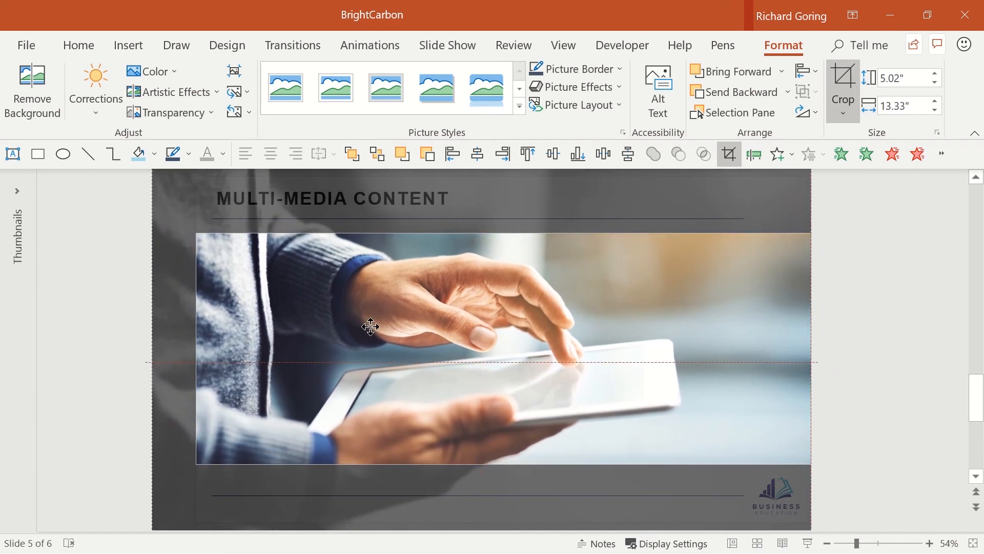
- Shift the tablet photo upward in its crop and apply the wide band crop
drag(370, 327, 370, 298)
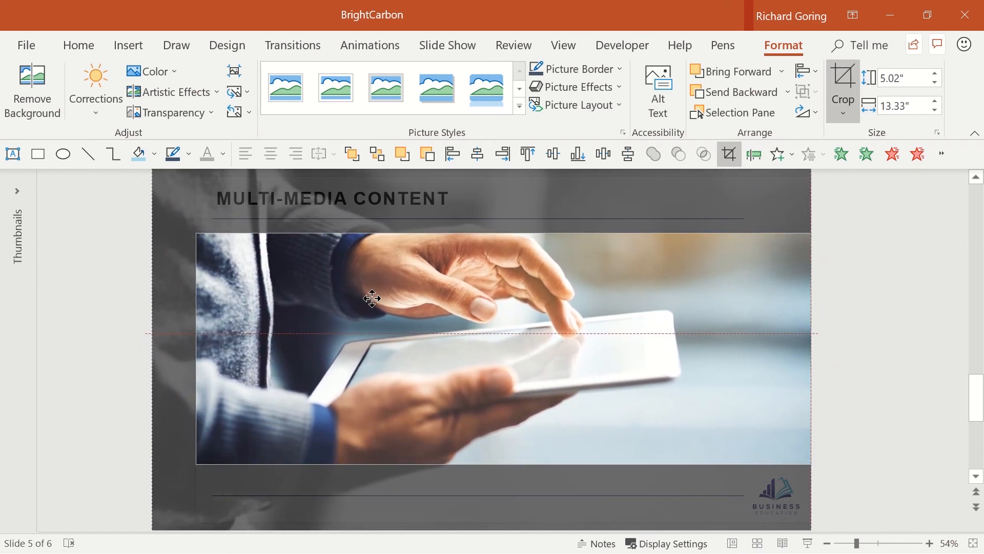
click(107, 330)
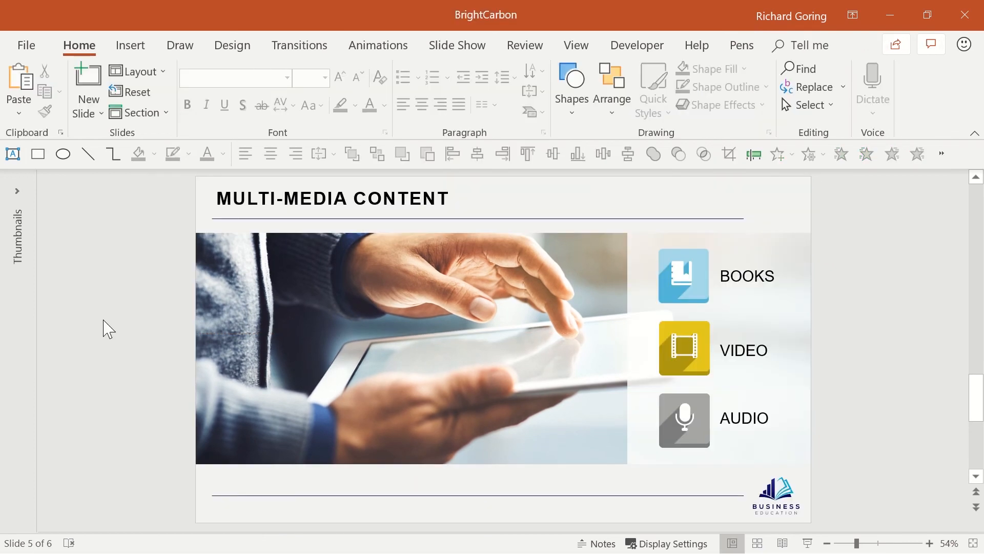
mouse_move(740, 343)
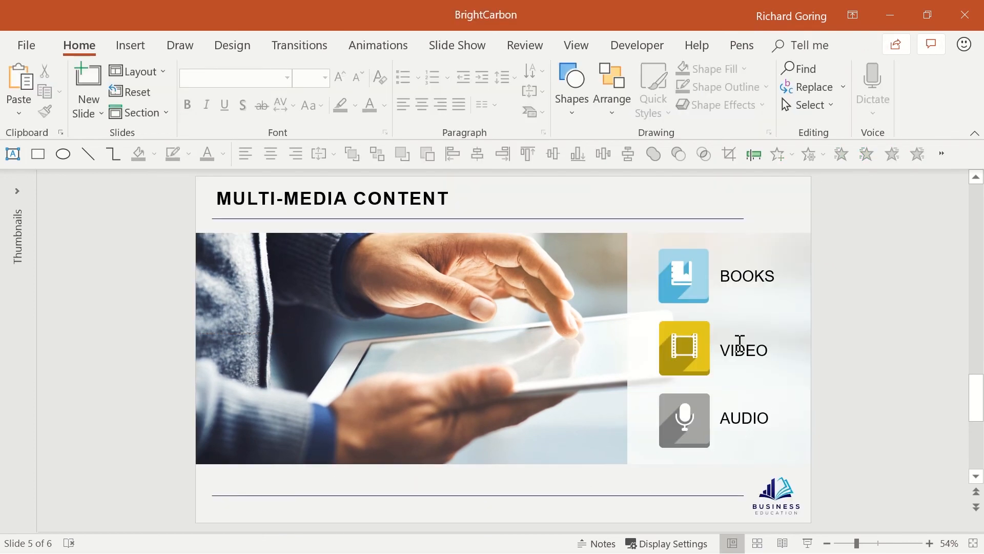